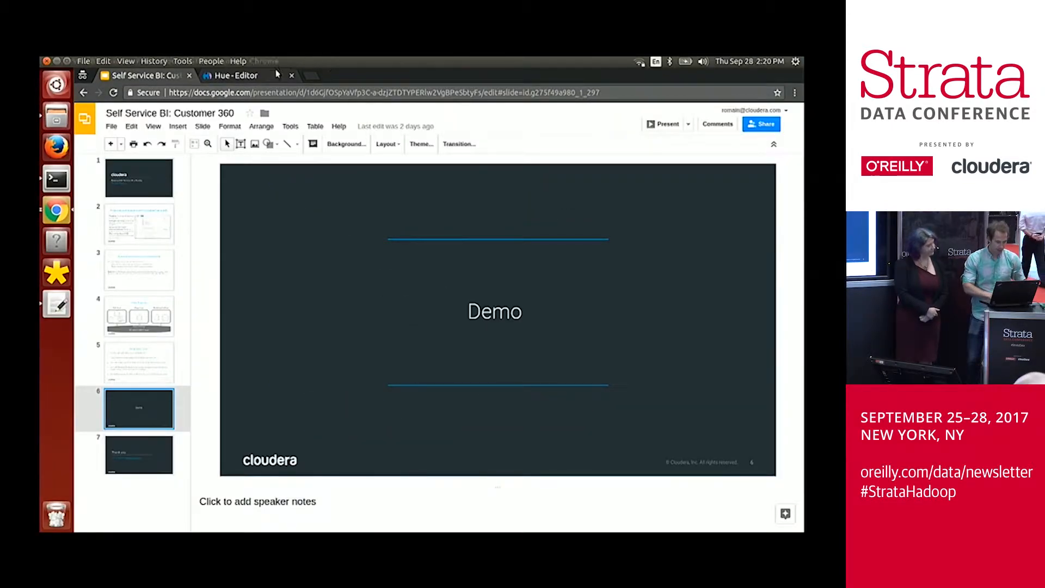
# Step: Leave the Demo slide and bring up the empty Hue Impala query editor
pyautogui.click(233, 75)
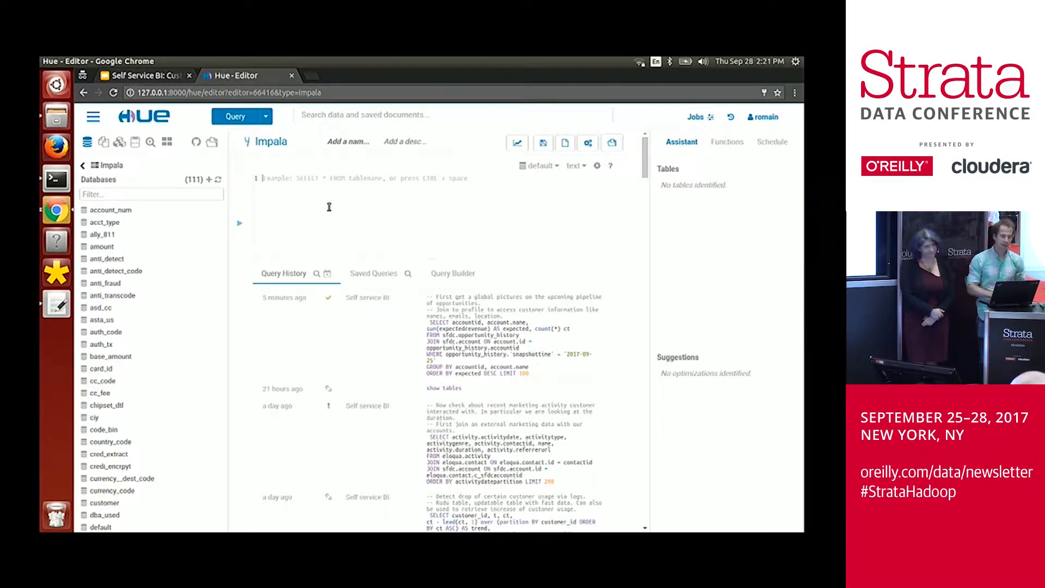
pyautogui.scroll(-3)
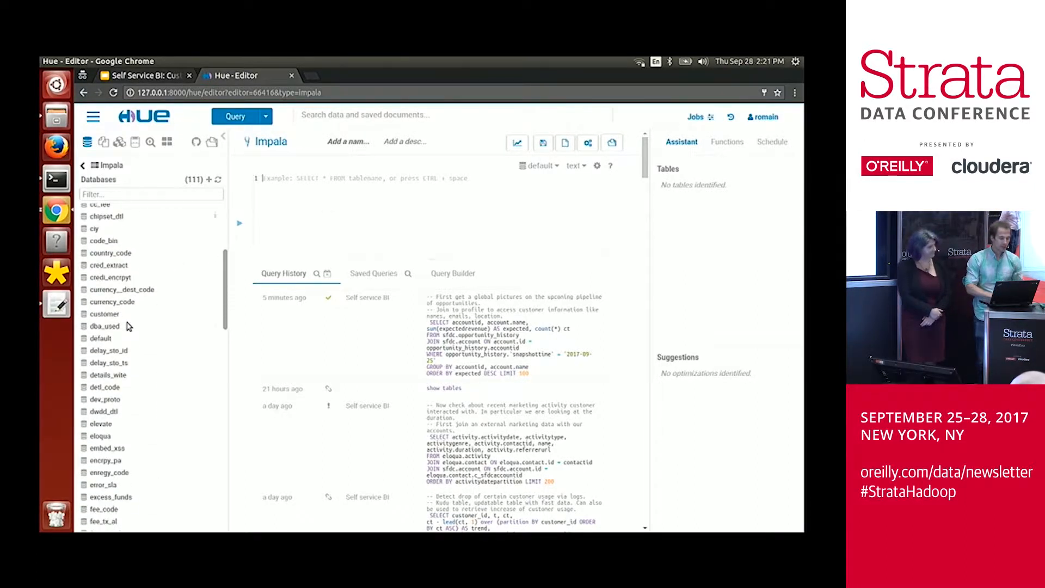
pyautogui.scroll(3)
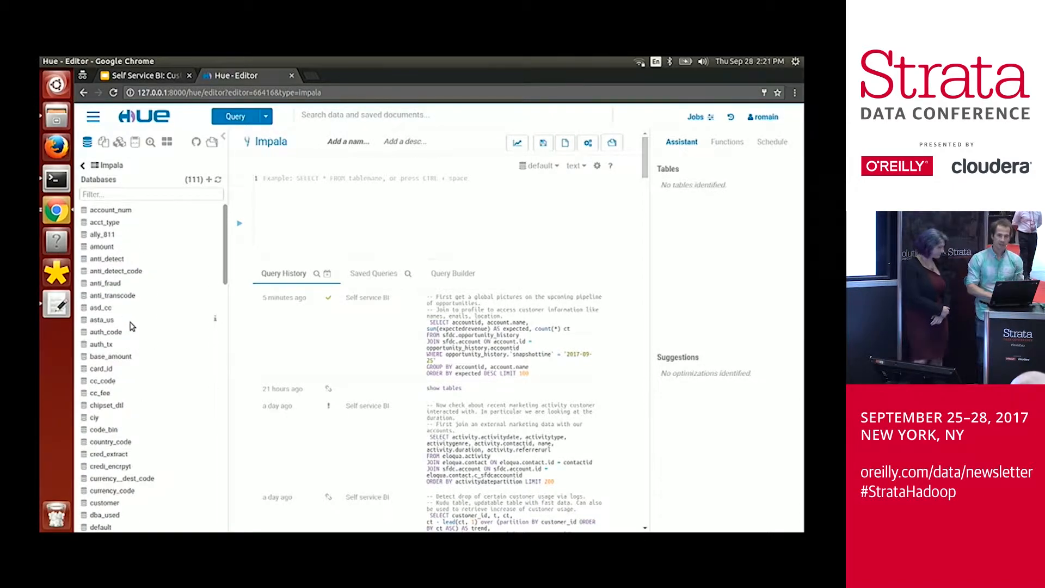
pyautogui.moveTo(131, 230)
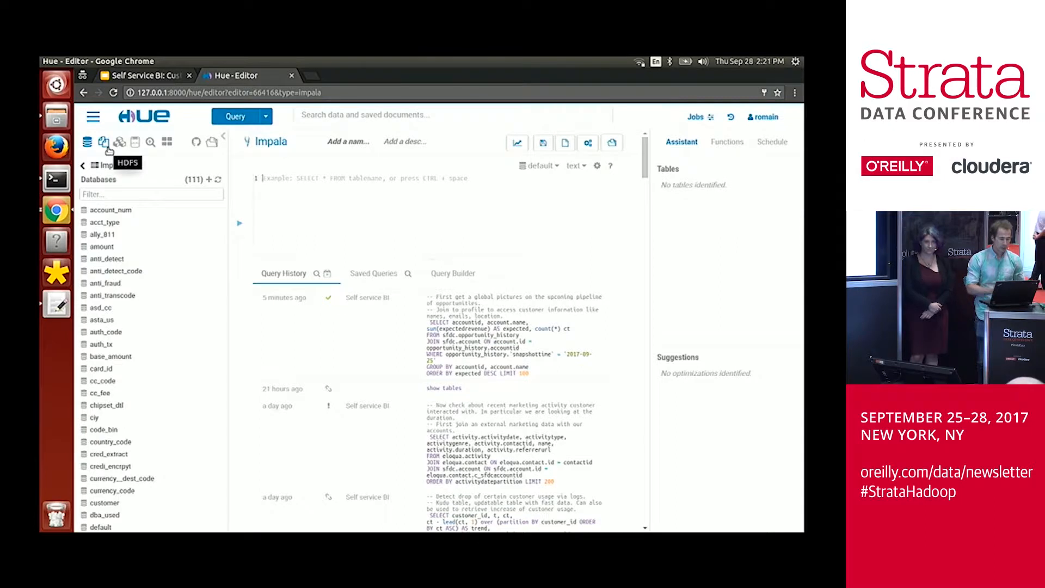
pyautogui.moveTo(112, 152)
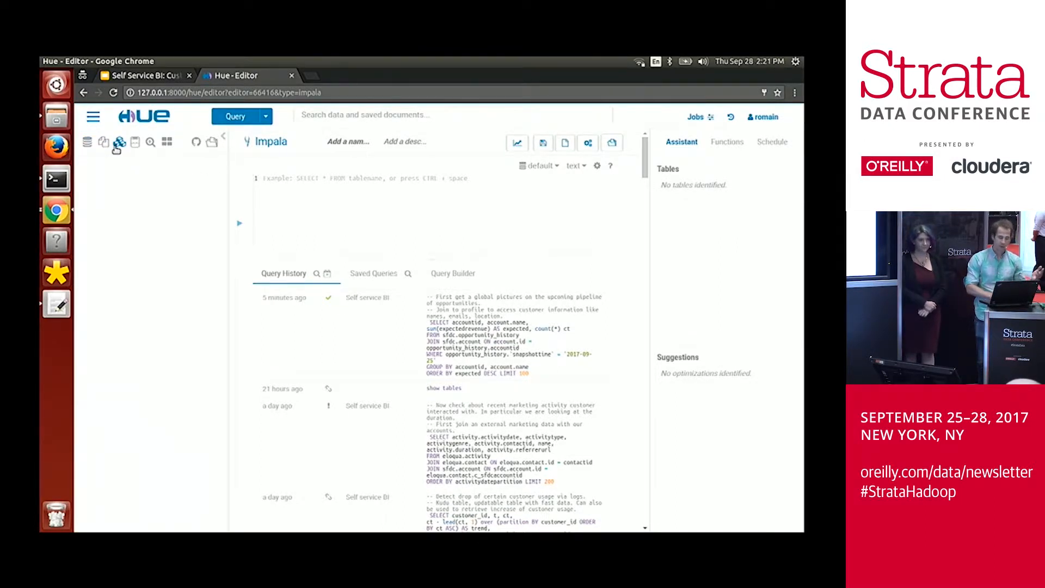
pyautogui.moveTo(134, 142)
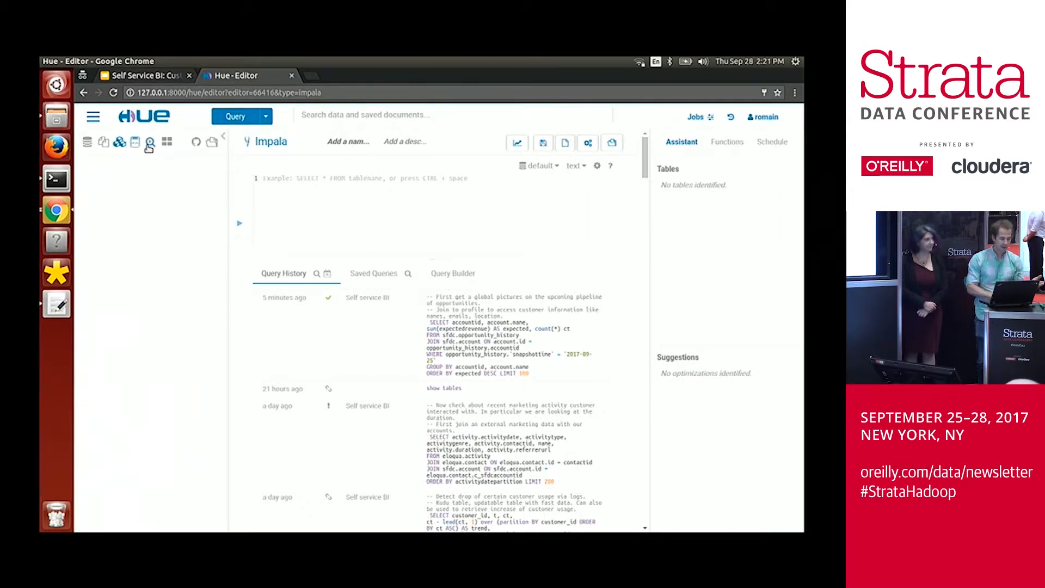
pyautogui.click(151, 142)
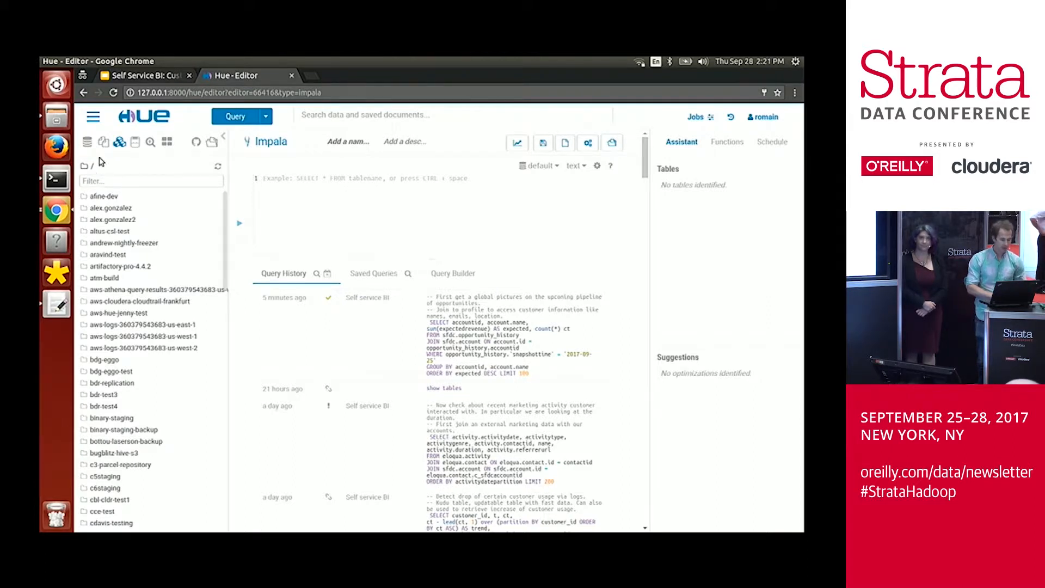
pyautogui.click(87, 142)
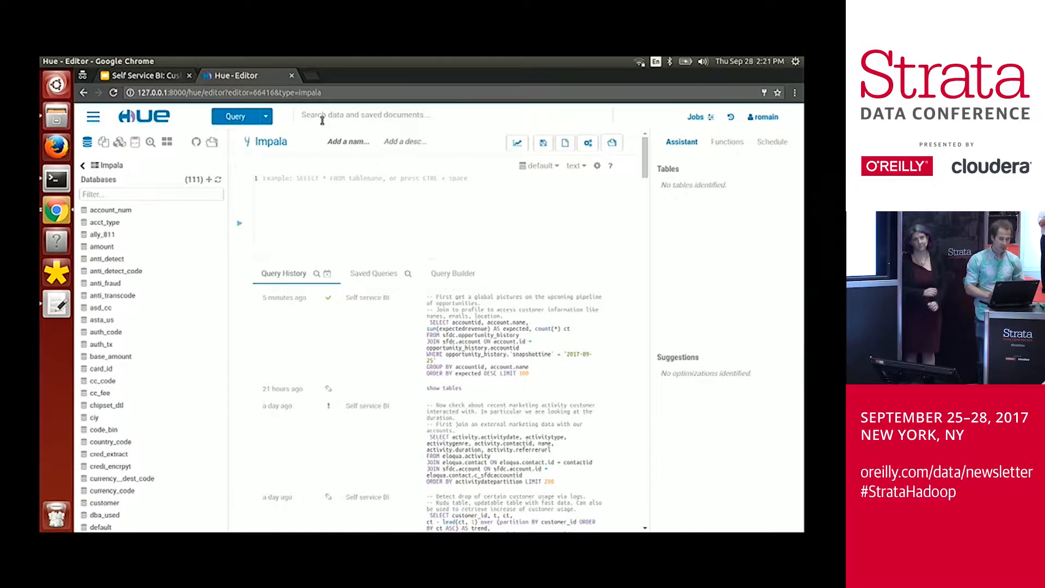
# Step: Search for 'usage', then view sfdc.cases' columns and its Details with usage and customer tags
pyautogui.write('usage')
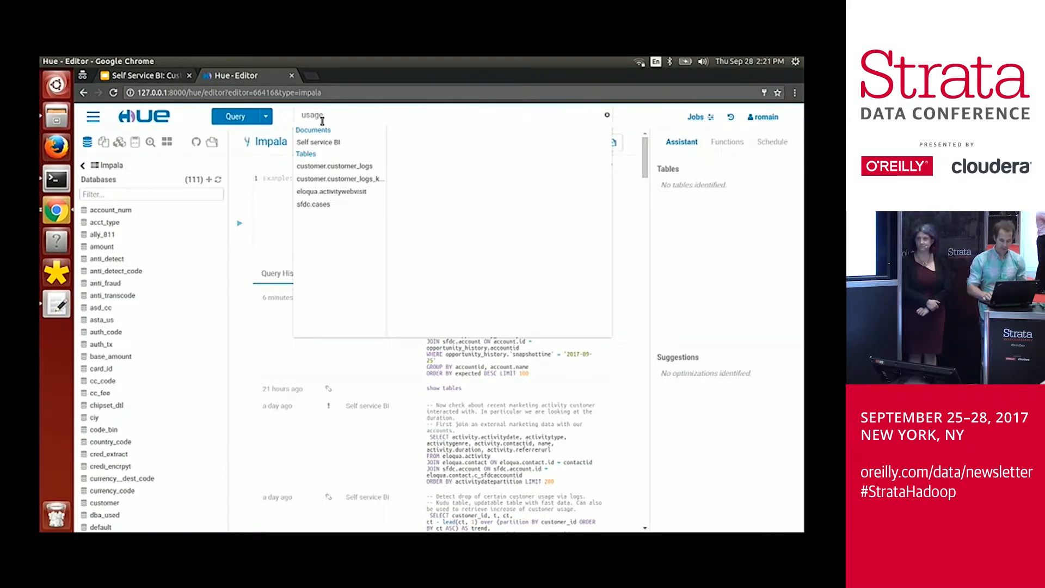
pyautogui.click(312, 205)
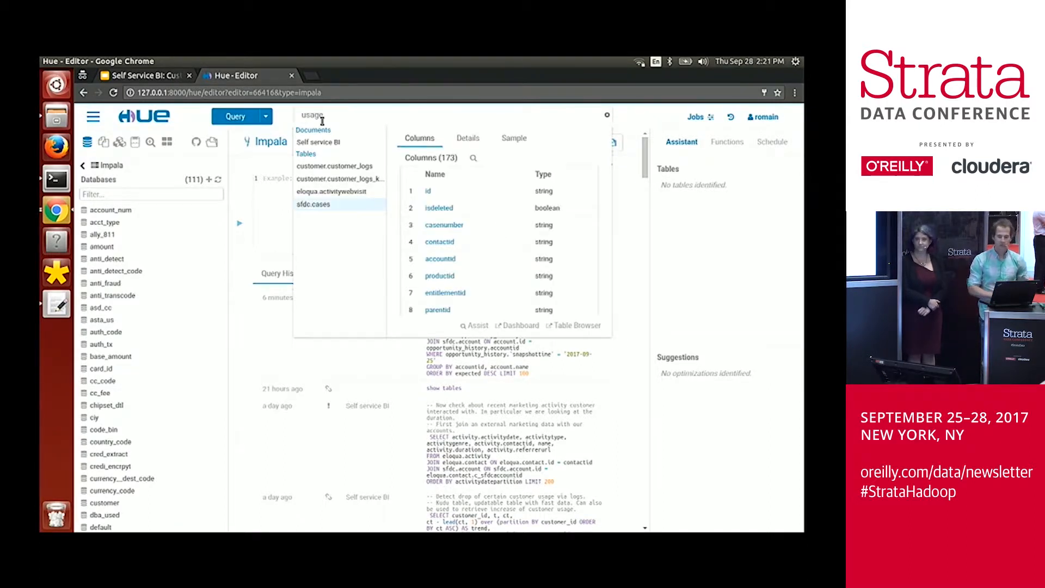
pyautogui.click(467, 138)
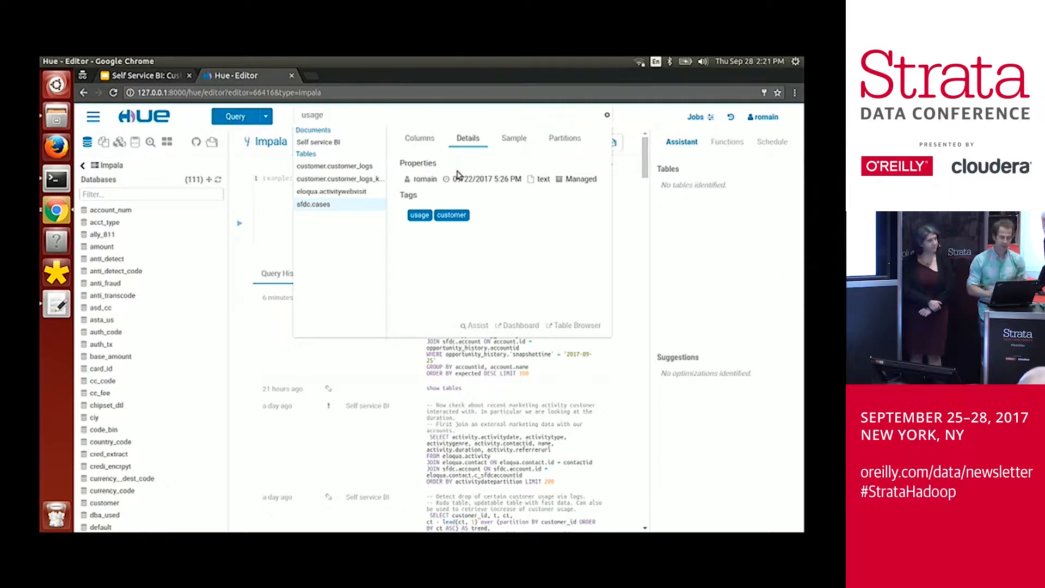
pyautogui.moveTo(442, 128)
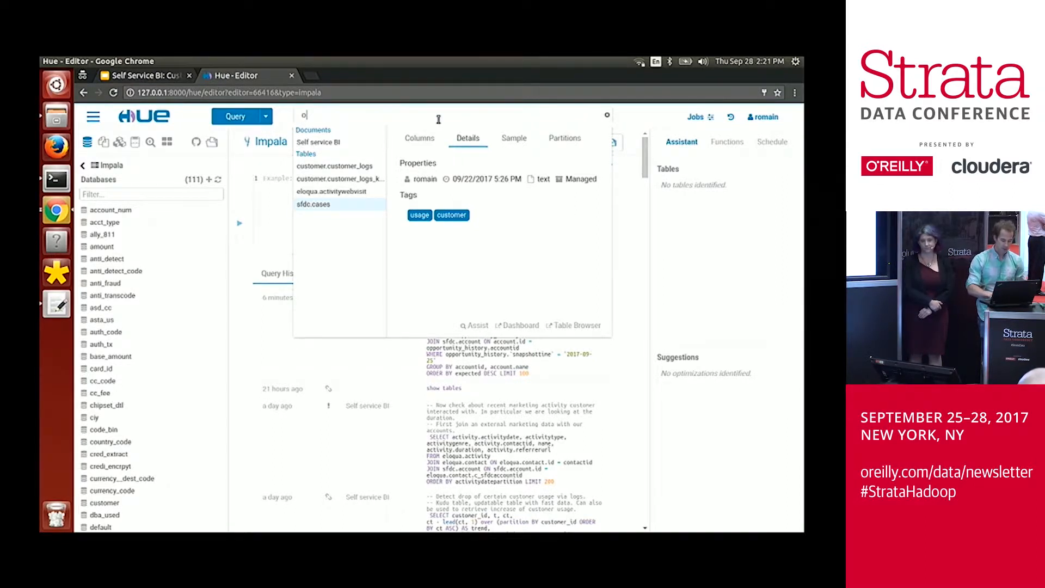
# Step: Search 'opportunity_history' and preview the 36 columns of sfdc.opportunity_history
pyautogui.write('opportunity_history')
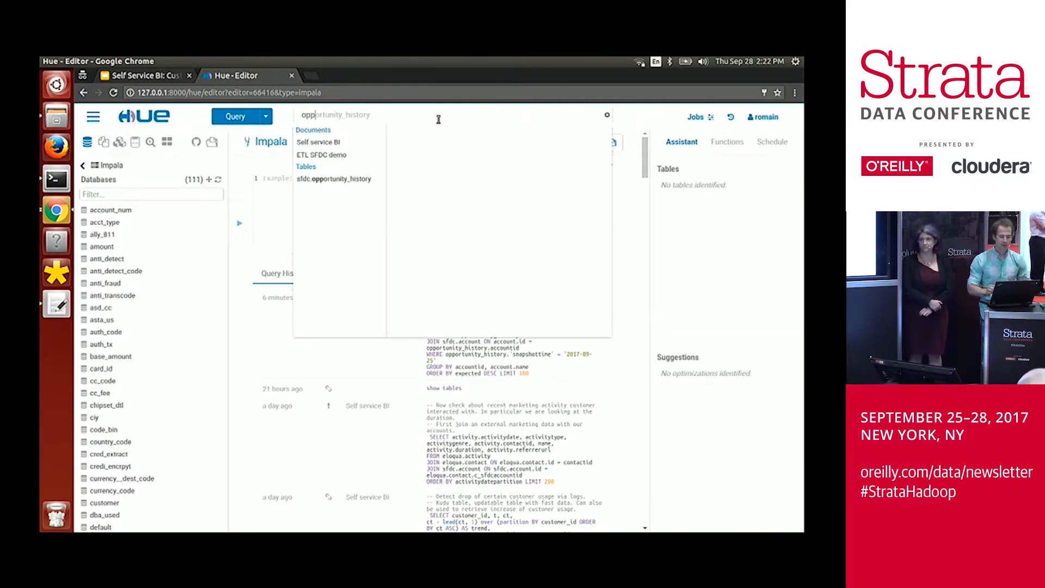
pyautogui.moveTo(359, 181)
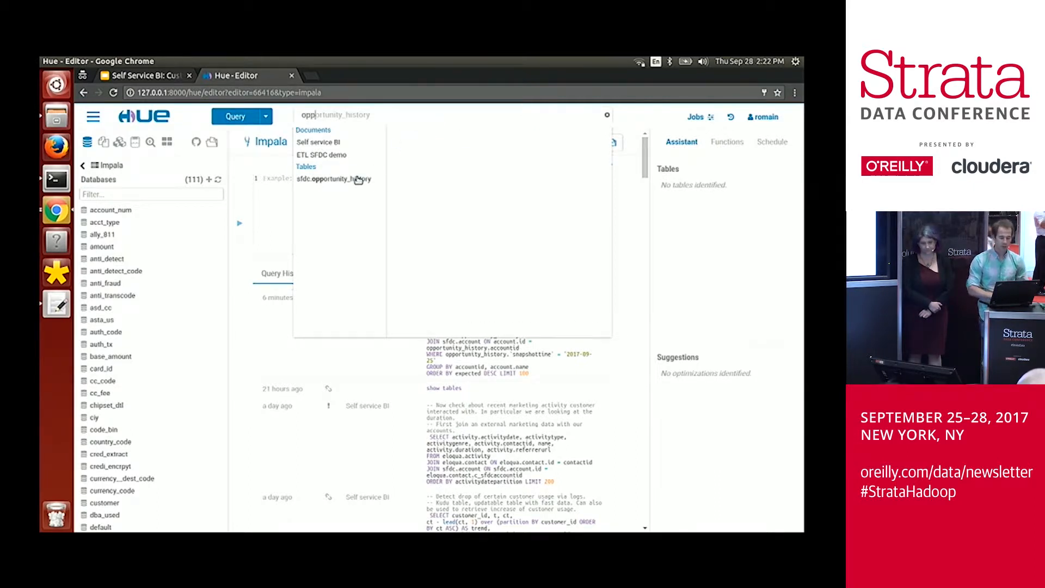
pyautogui.click(336, 179)
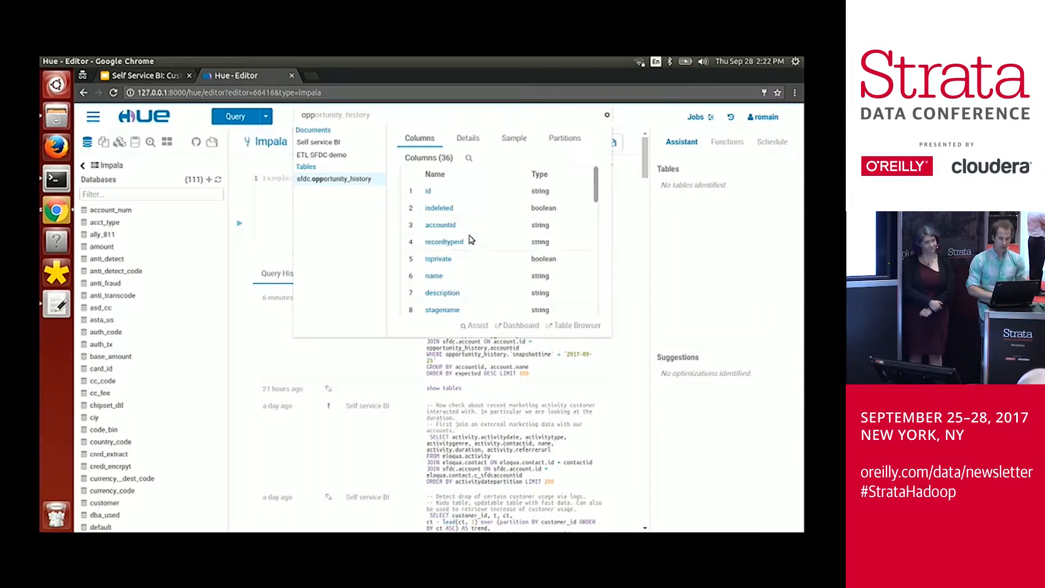
pyautogui.moveTo(488, 315)
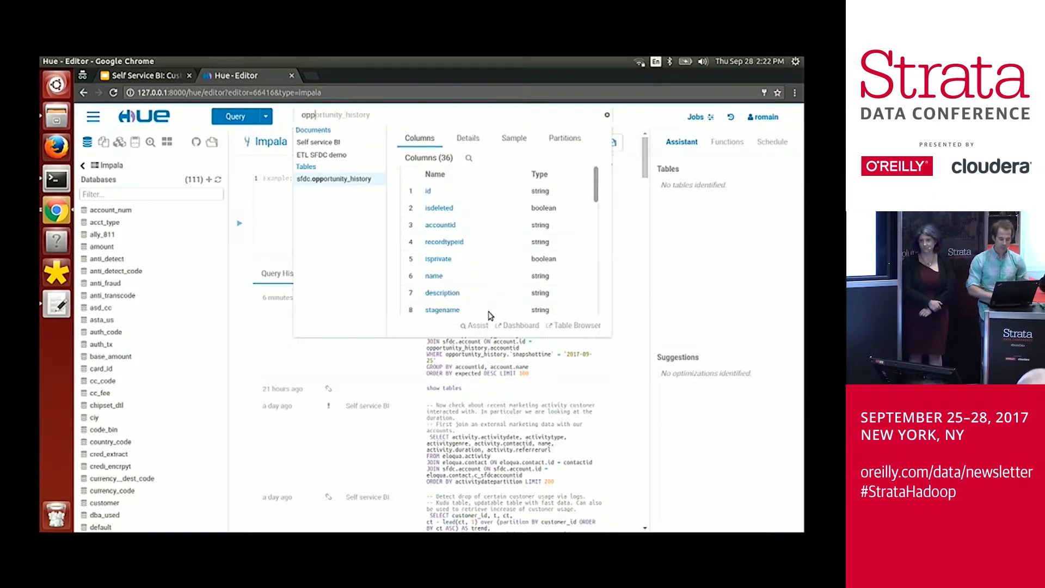
pyautogui.moveTo(476, 325)
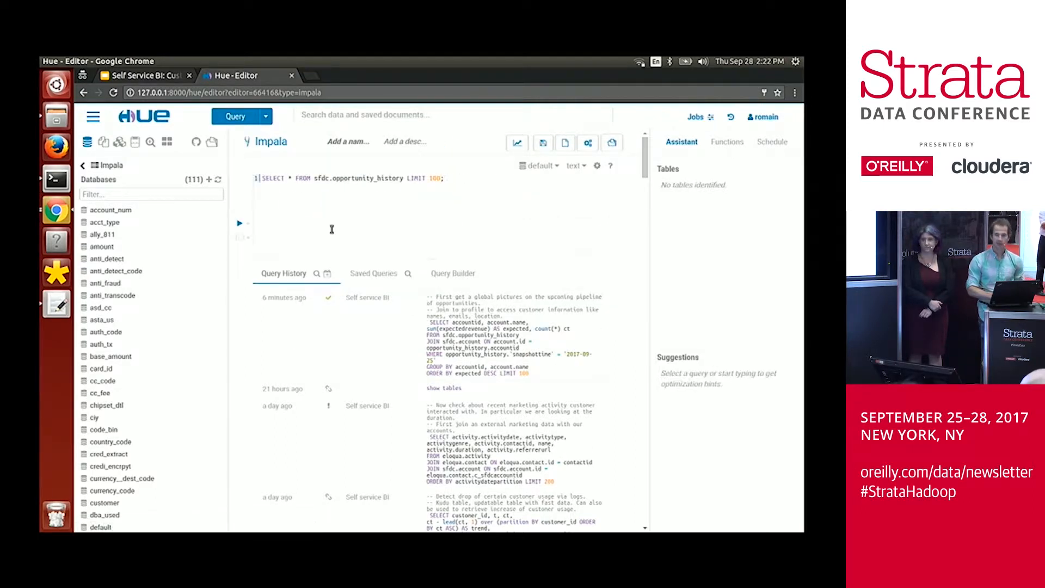
# Step: Load the saved 'Self service BI' query from the Saved Queries list
pyautogui.click(565, 143)
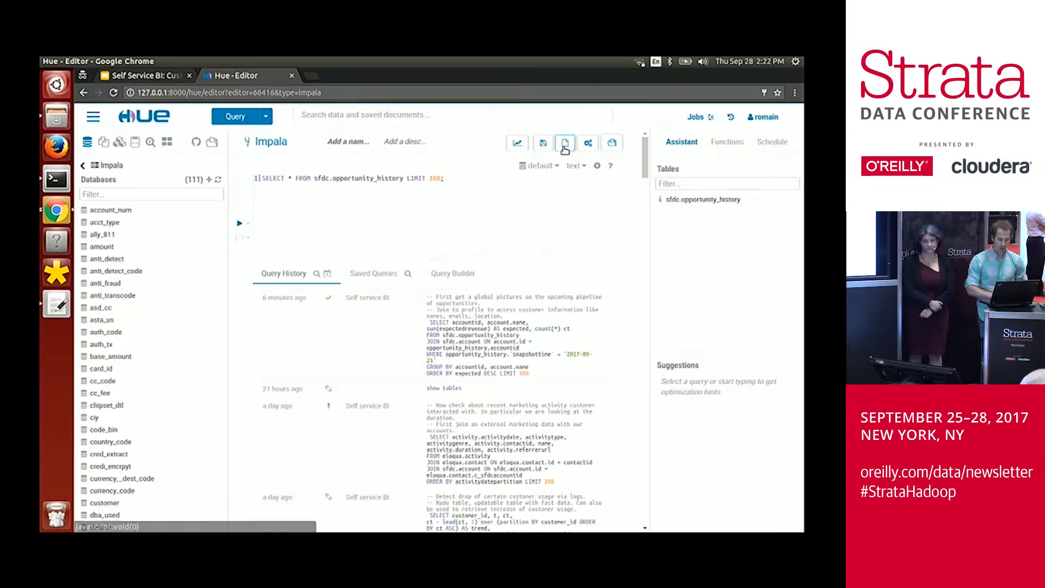
pyautogui.click(374, 273)
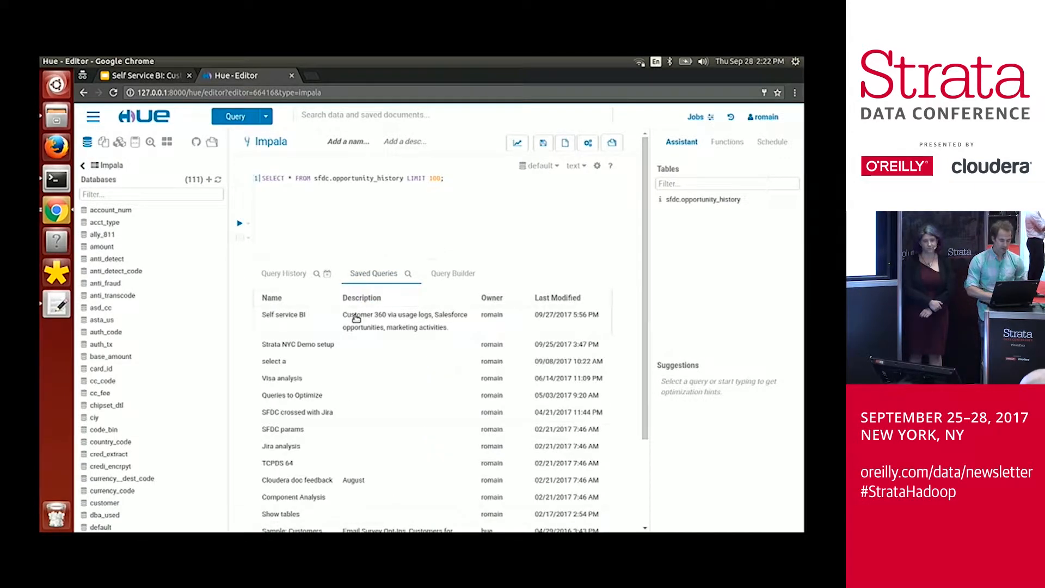
pyautogui.click(283, 314)
pyautogui.write('opp')
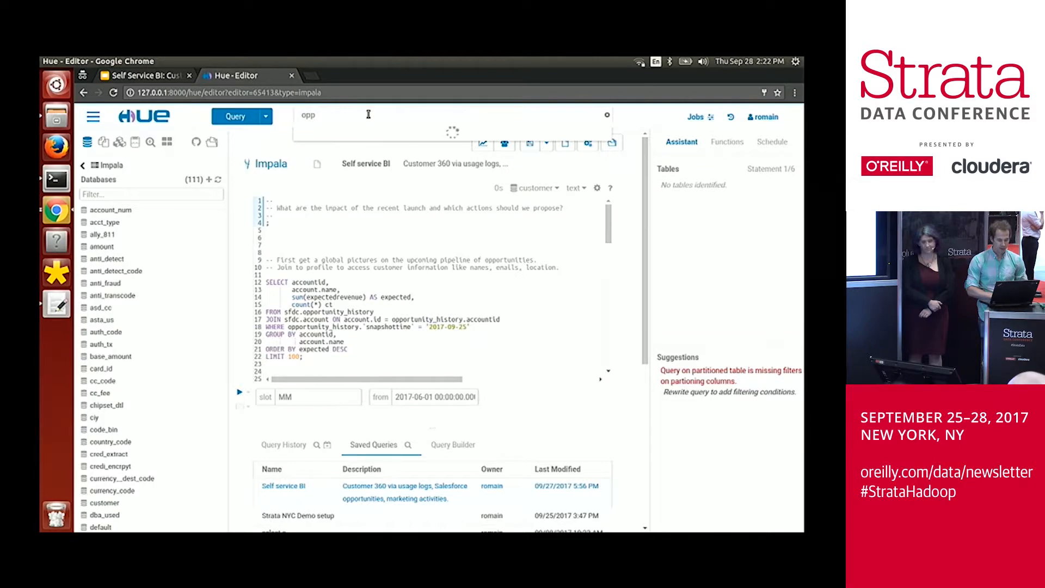
pyautogui.moveTo(217, 216)
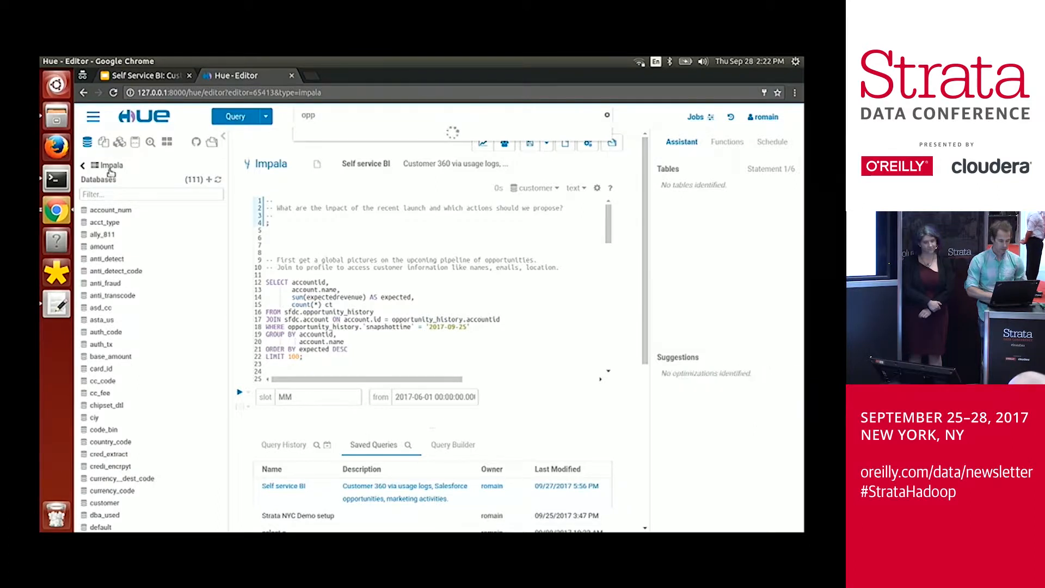
# Step: Go back from Impala to the Sources list and pick a data source to browse
pyautogui.click(83, 165)
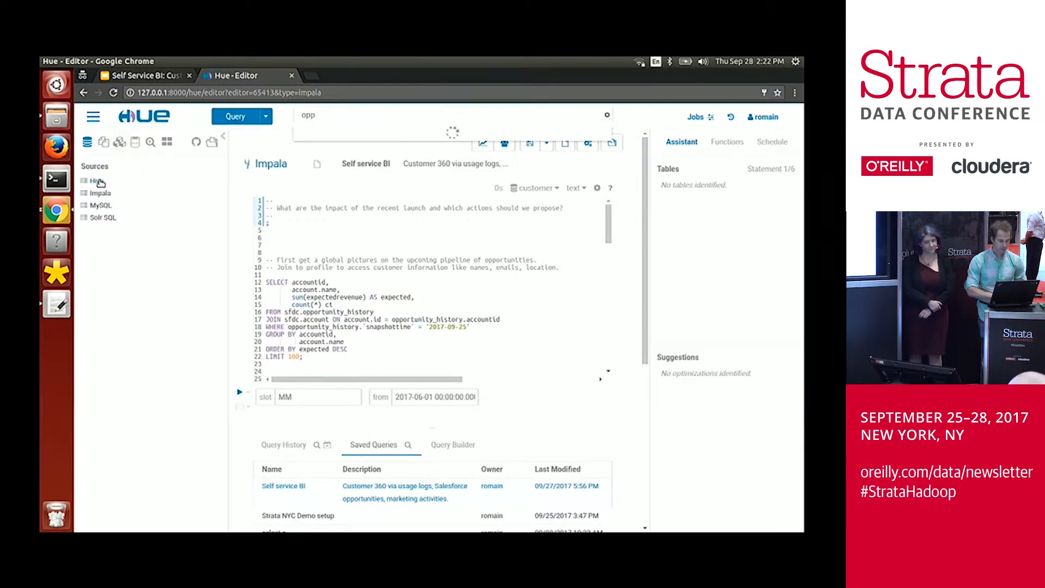
pyautogui.click(98, 180)
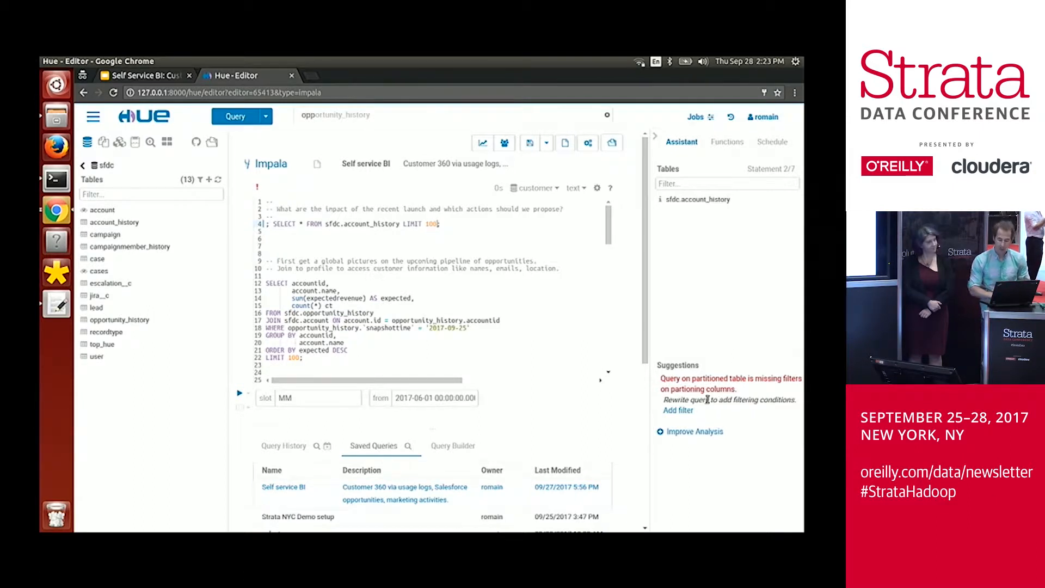
# Step: Add a WHERE account_history.snapshottime = '2017-09-15' filter through the Suggestions panel
pyautogui.click(678, 410)
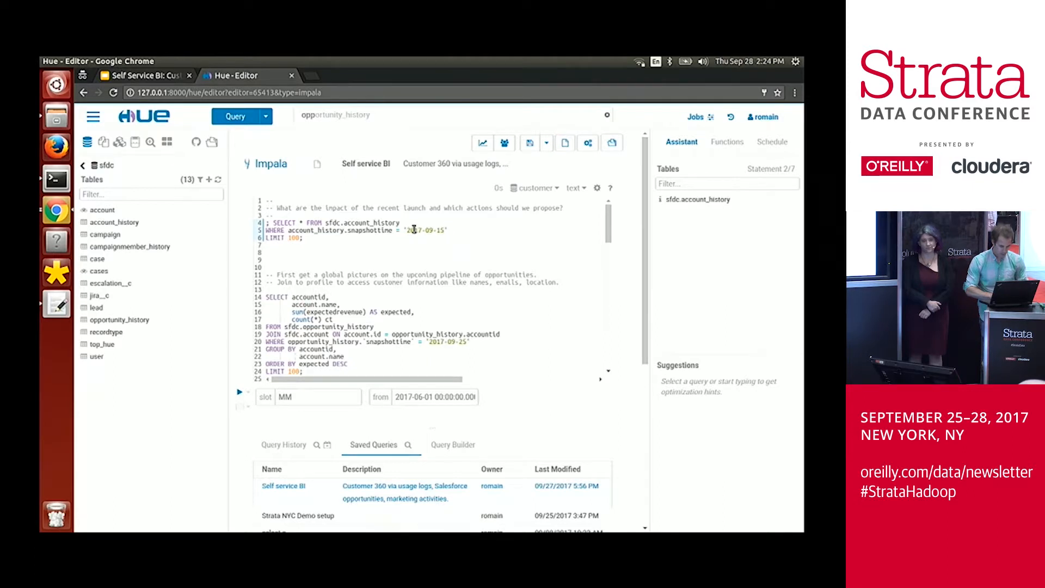
# Step: Run the filtered account_history query, then change it to select shippingstate and start a JOIN
pyautogui.click(283, 445)
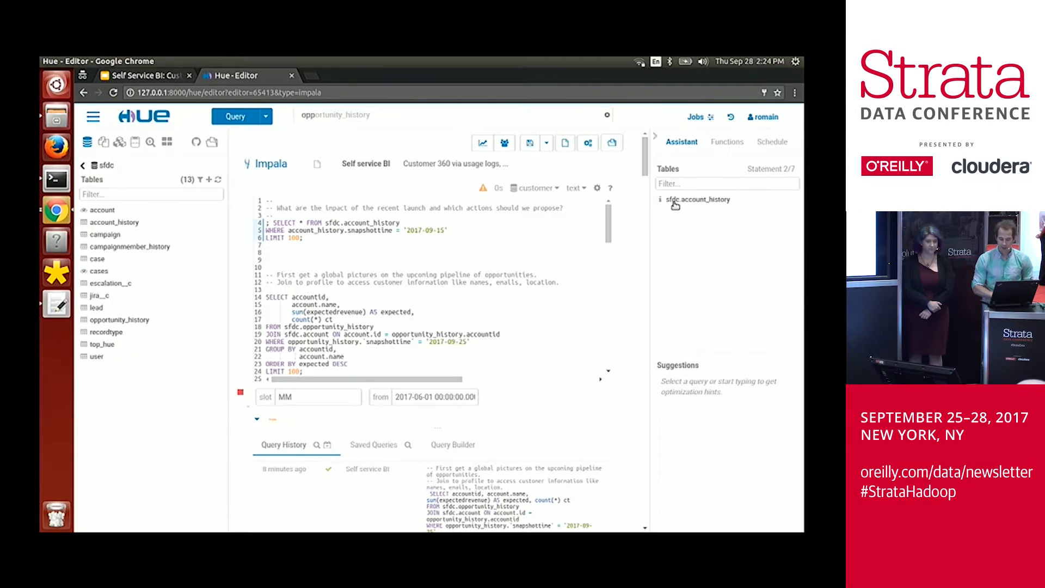
pyautogui.click(699, 199)
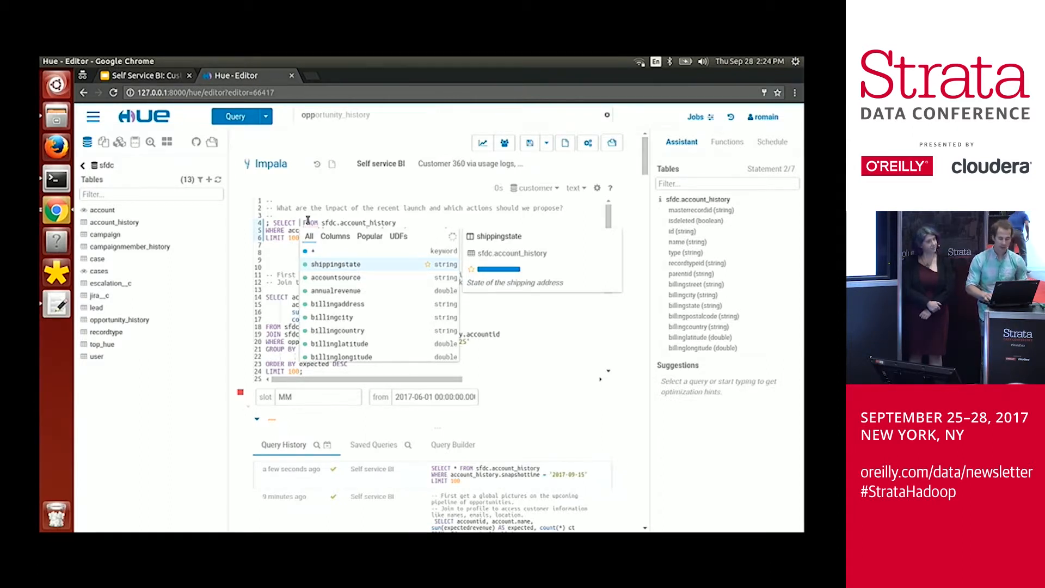
pyautogui.click(336, 264)
pyautogui.write('JOIN')
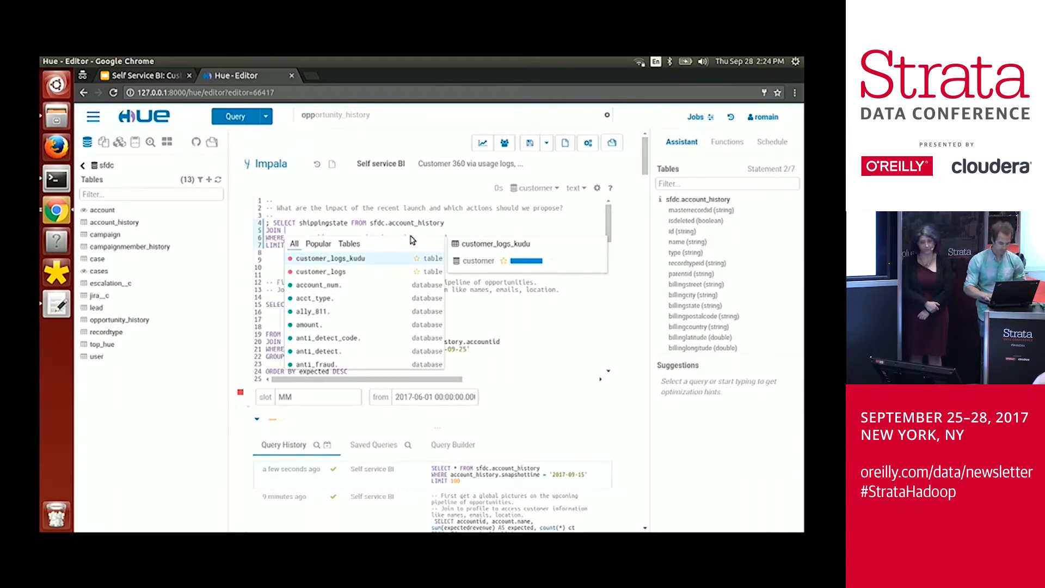
pyautogui.click(238, 391)
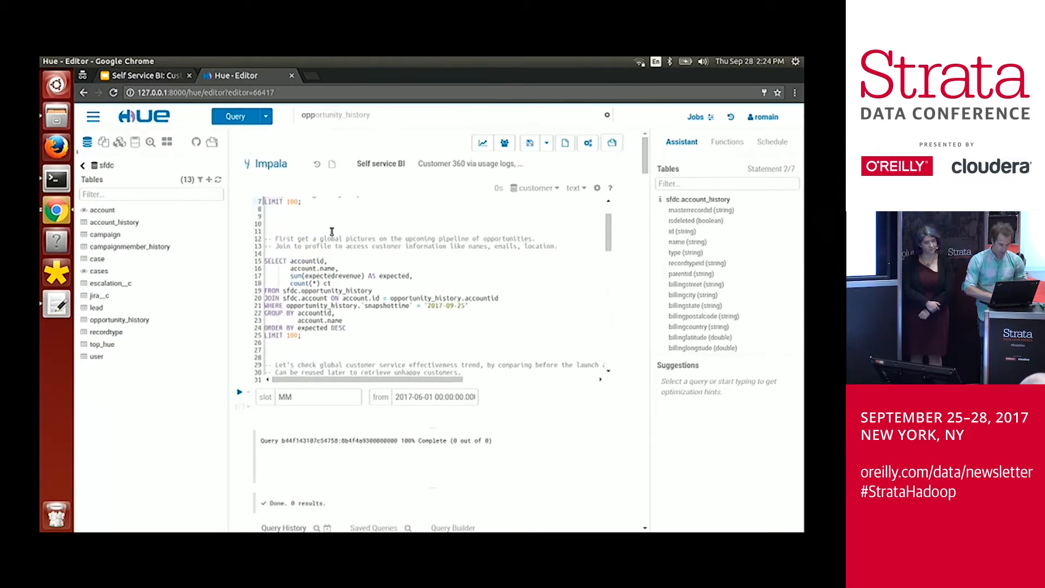
# Step: Run statement 4/7 on sfdc.cases and view its four monthly resolution-time rows
pyautogui.scroll(3)
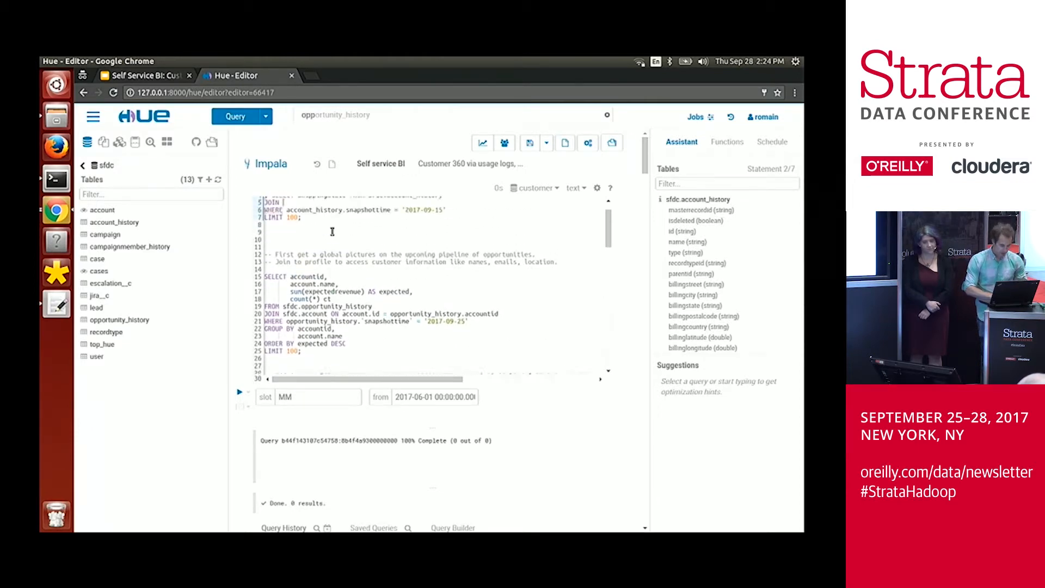
pyautogui.scroll(-3)
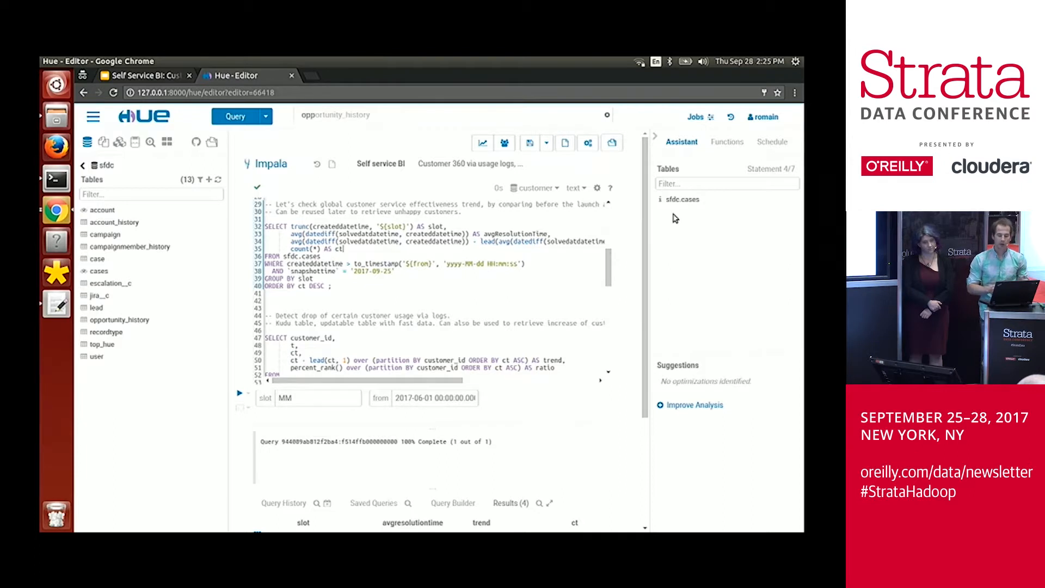
pyautogui.moveTo(668, 303)
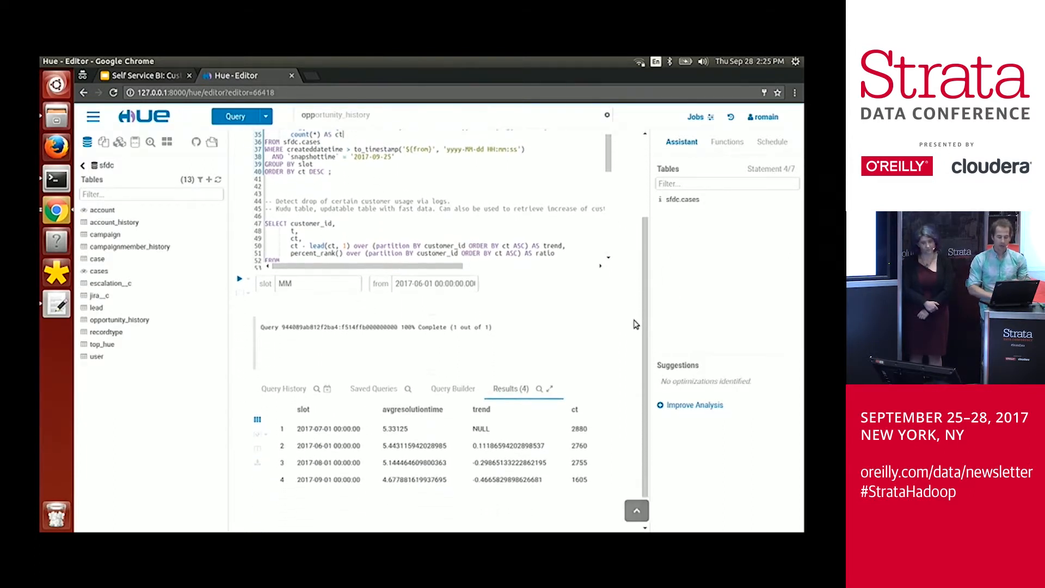
pyautogui.scroll(-3)
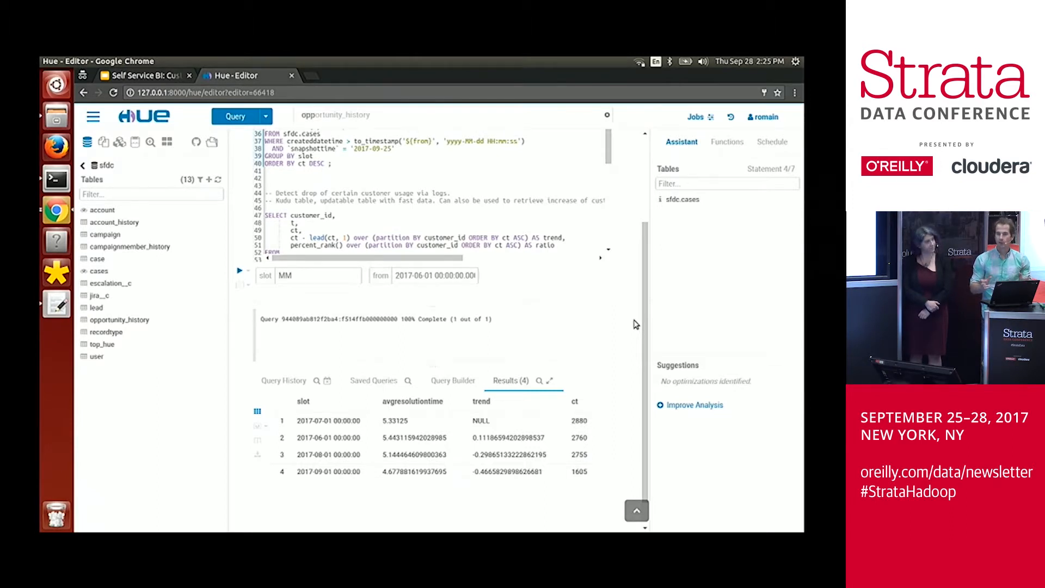
pyautogui.moveTo(616, 371)
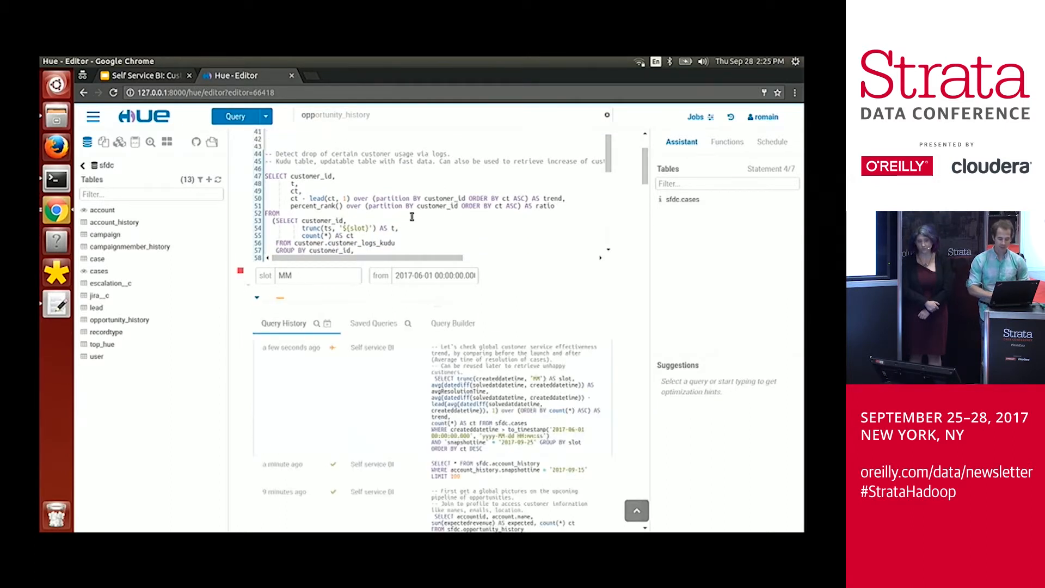
# Step: Run statement 5/7 on customer_logs_kudu and scroll through its 1,344 result rows
pyautogui.click(240, 270)
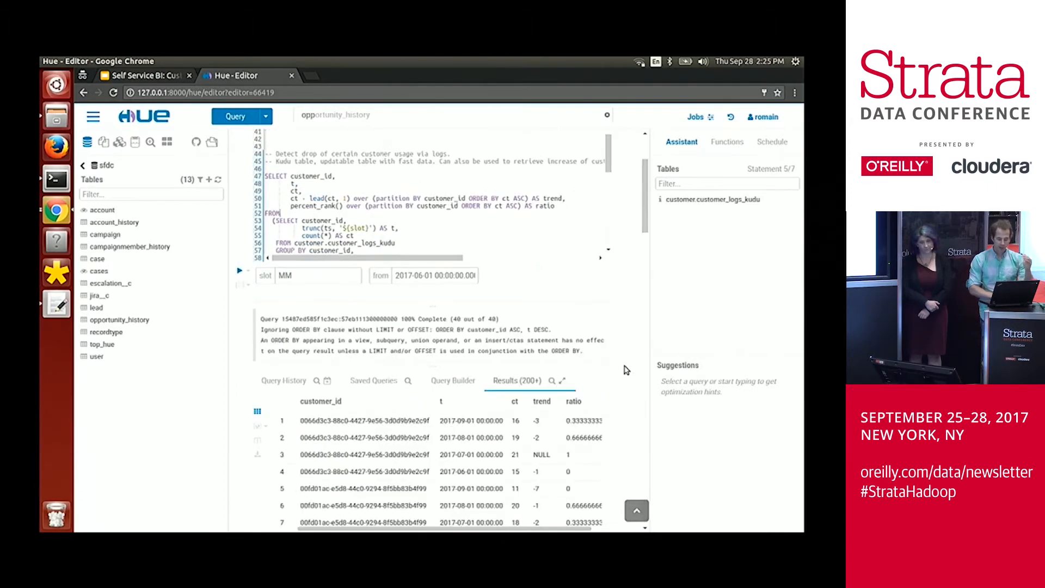
pyautogui.scroll(-3)
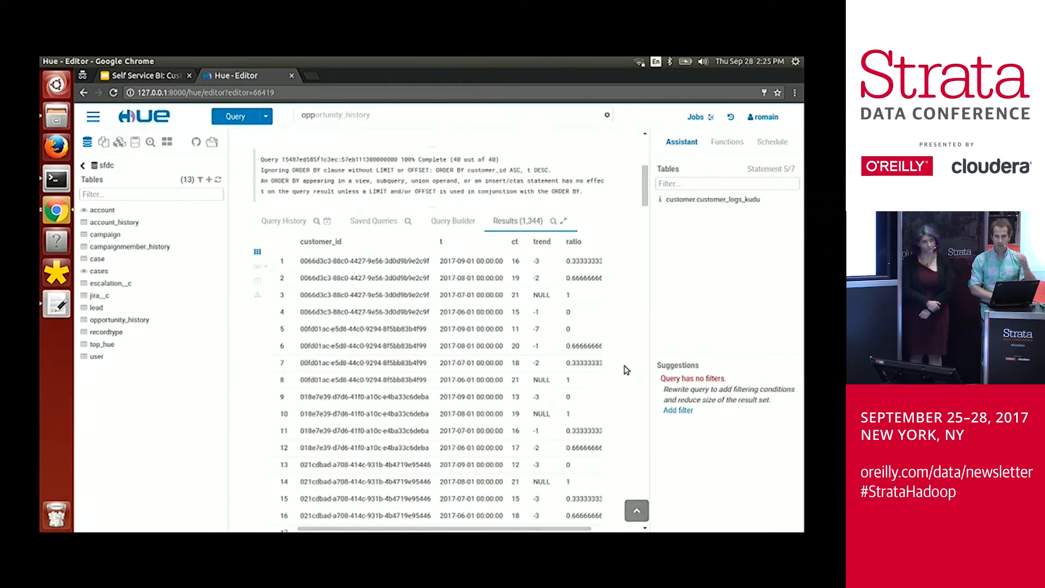
pyautogui.moveTo(635, 287)
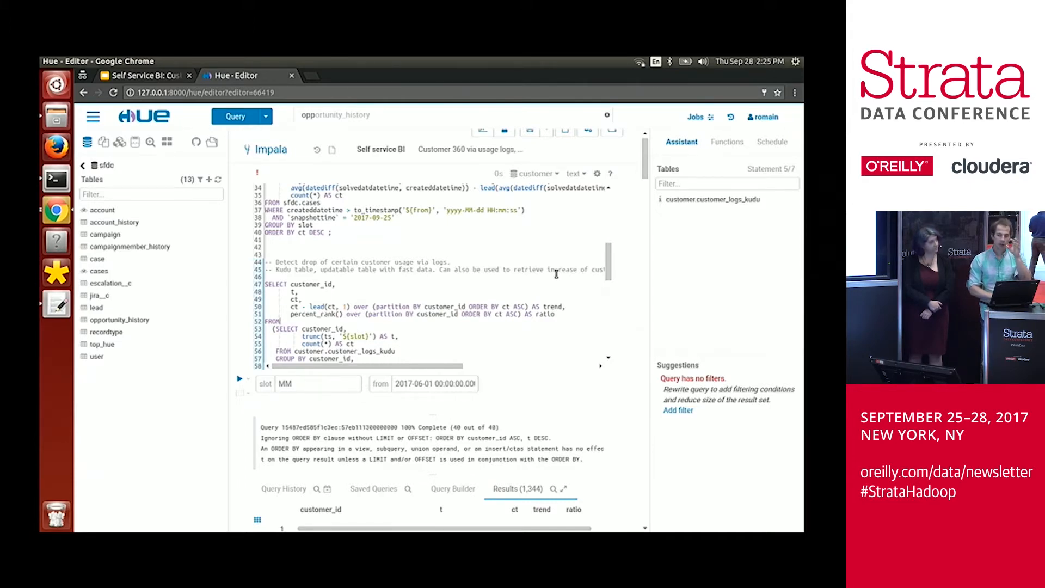
pyautogui.scroll(-3)
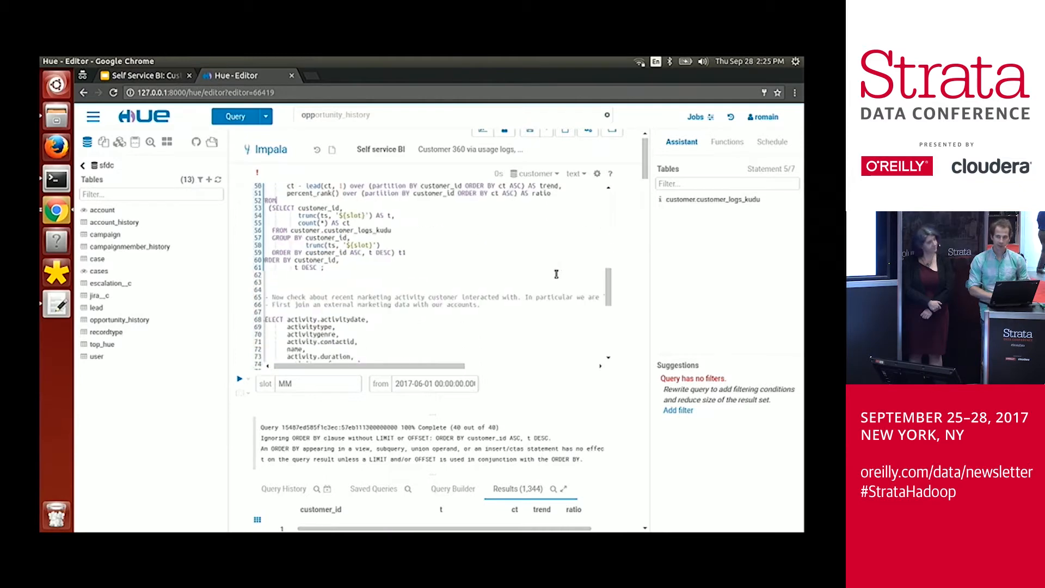
# Step: Run statement 7/7 joining eloqua activity to sfdc cases (688 rows), then show the Thank you slide
pyautogui.scroll(-3)
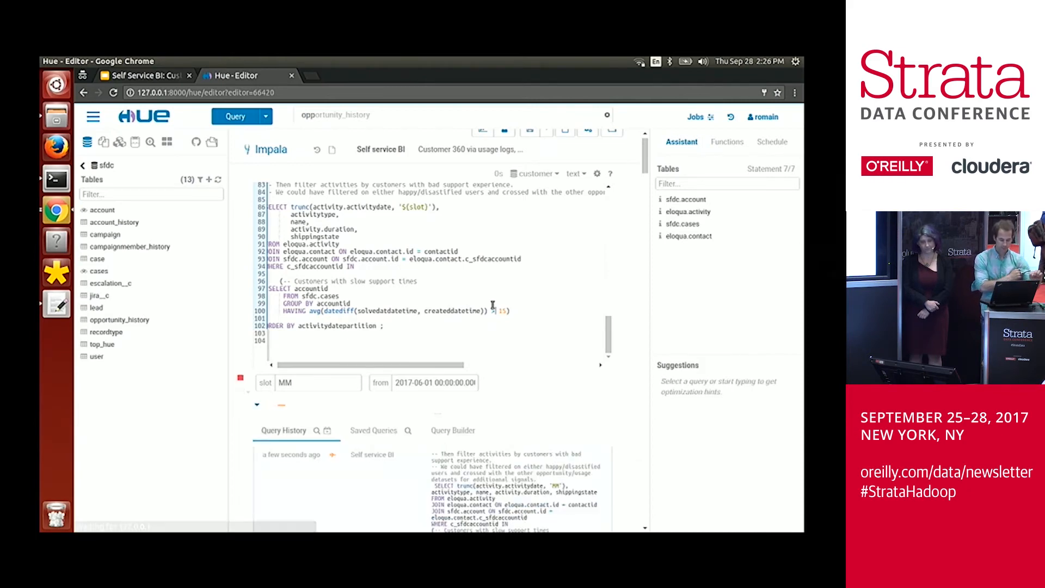
pyautogui.click(240, 378)
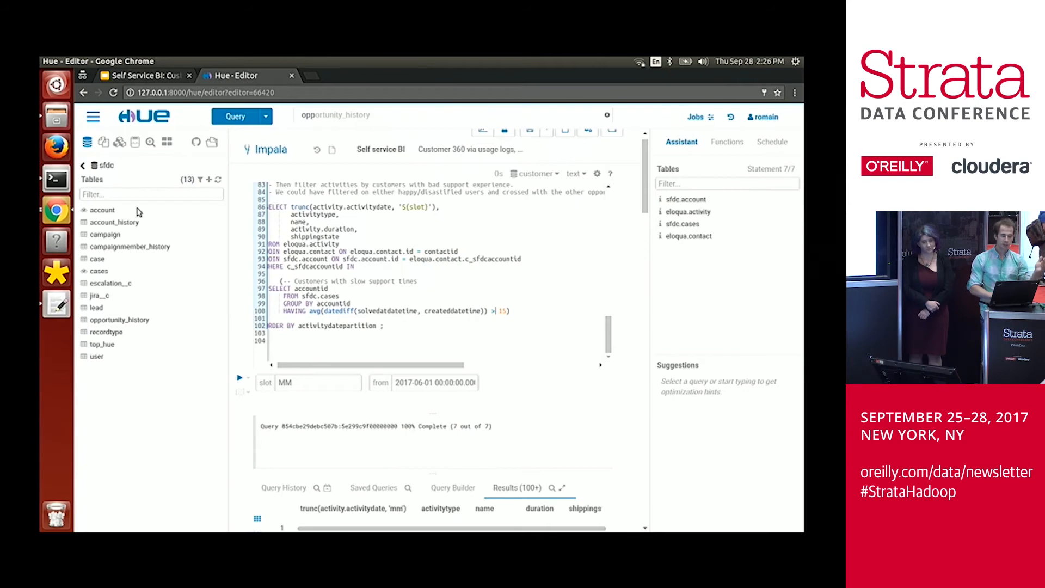
pyautogui.moveTo(541, 266)
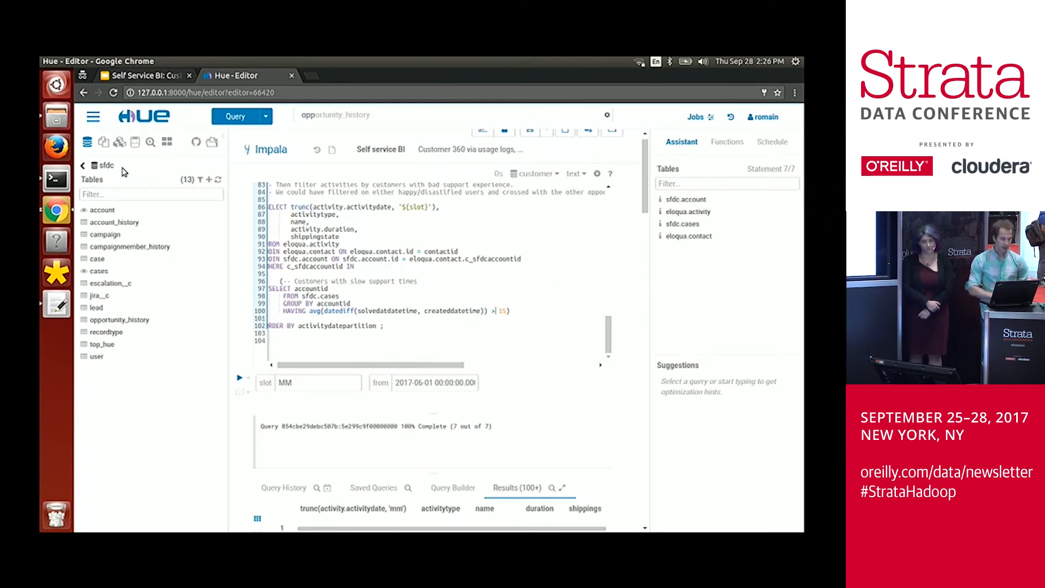
pyautogui.moveTo(623, 258)
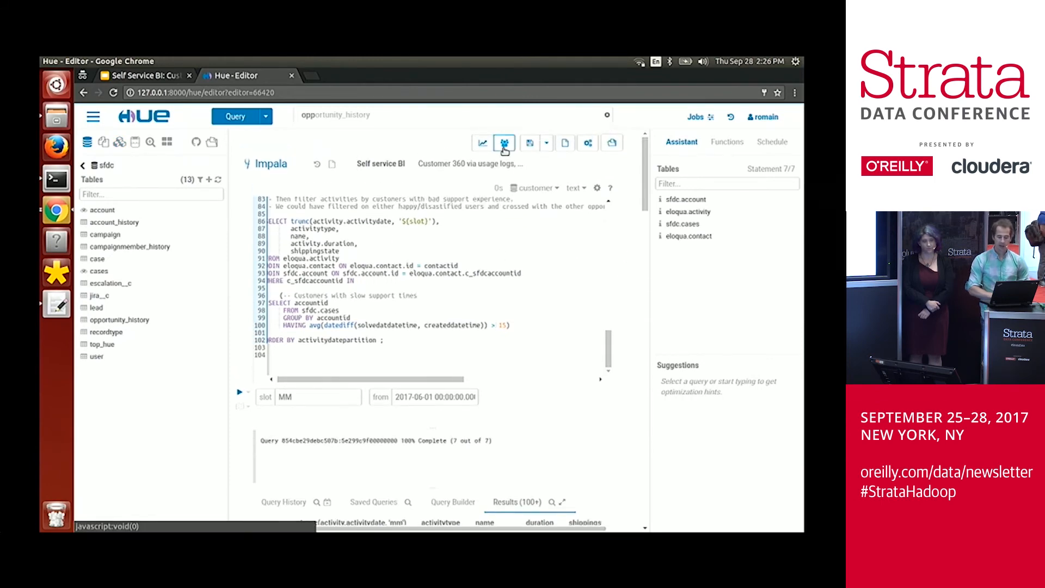
pyautogui.click(505, 142)
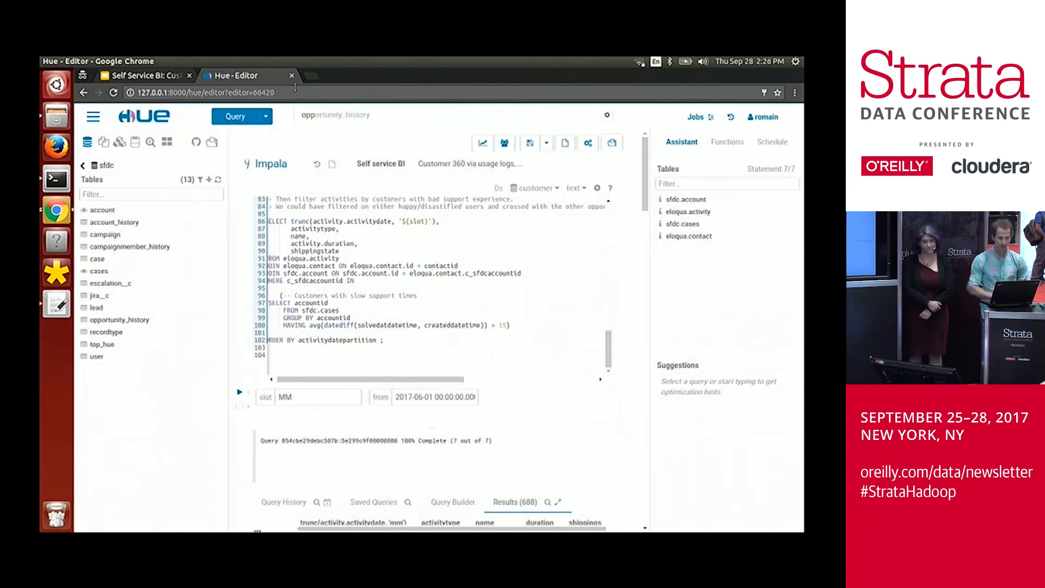
pyautogui.click(142, 75)
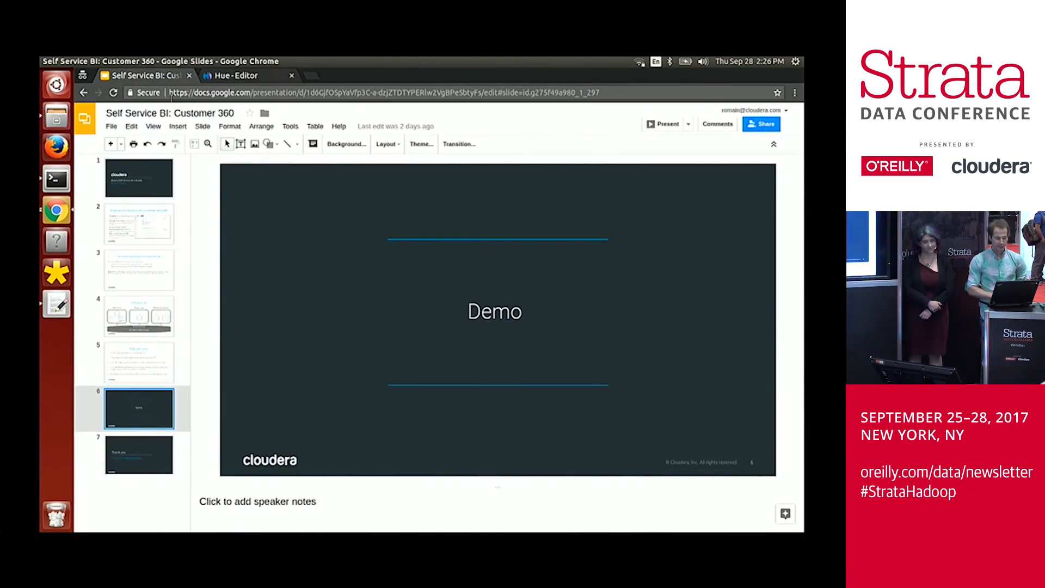
pyautogui.click(139, 454)
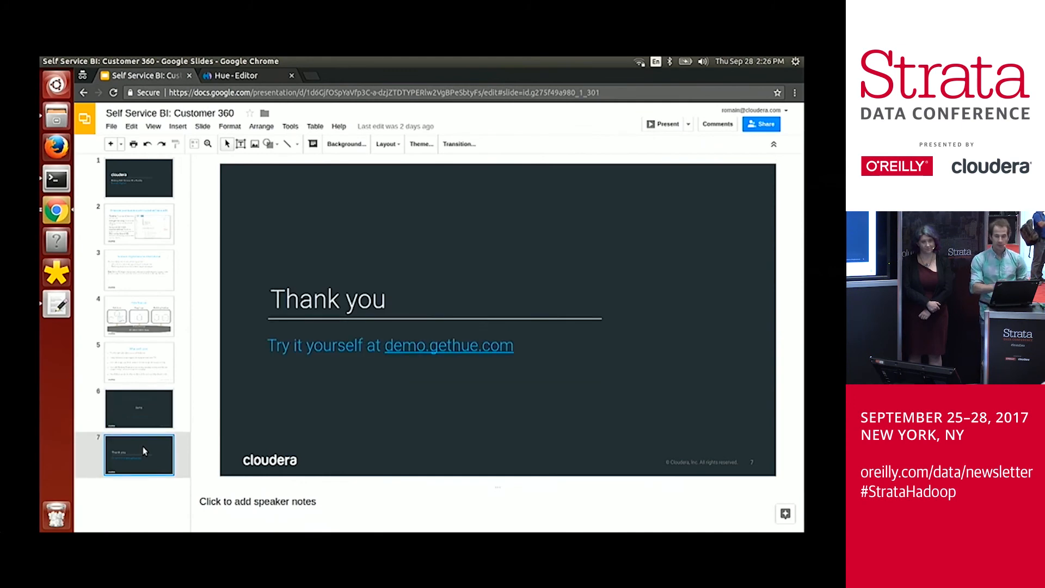